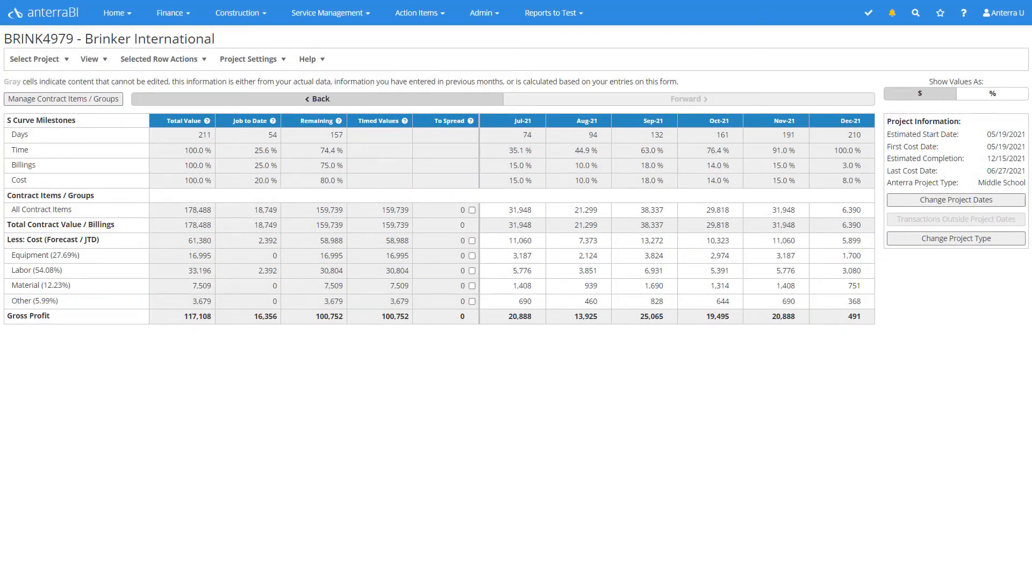
pyautogui.moveTo(71, 183)
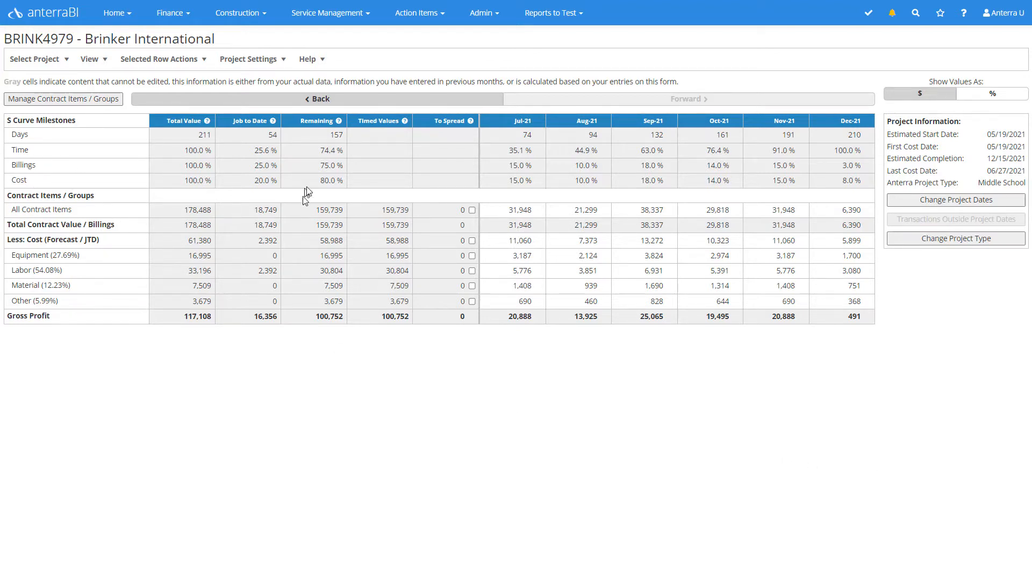
pyautogui.moveTo(842, 183)
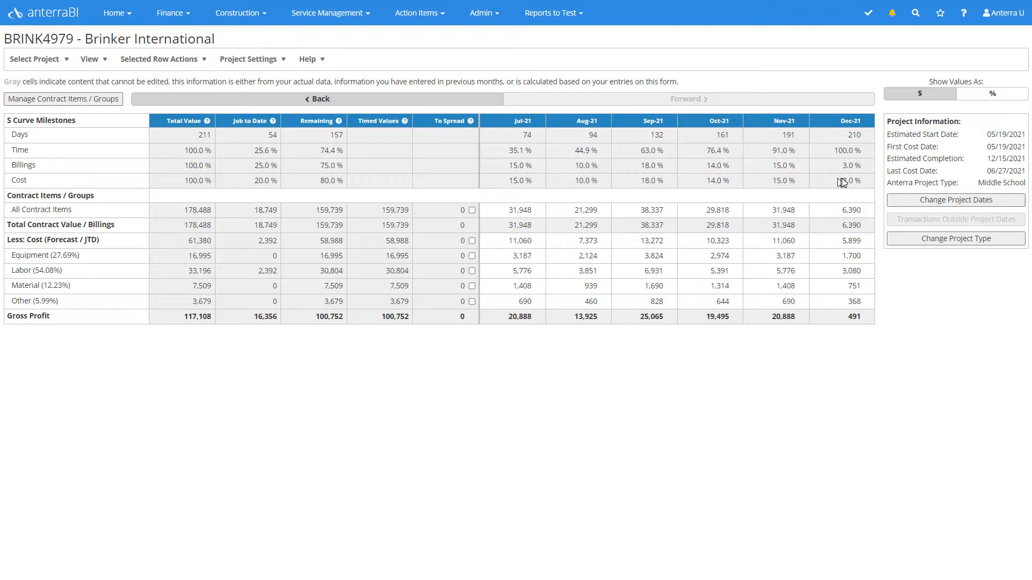
pyautogui.moveTo(842, 184)
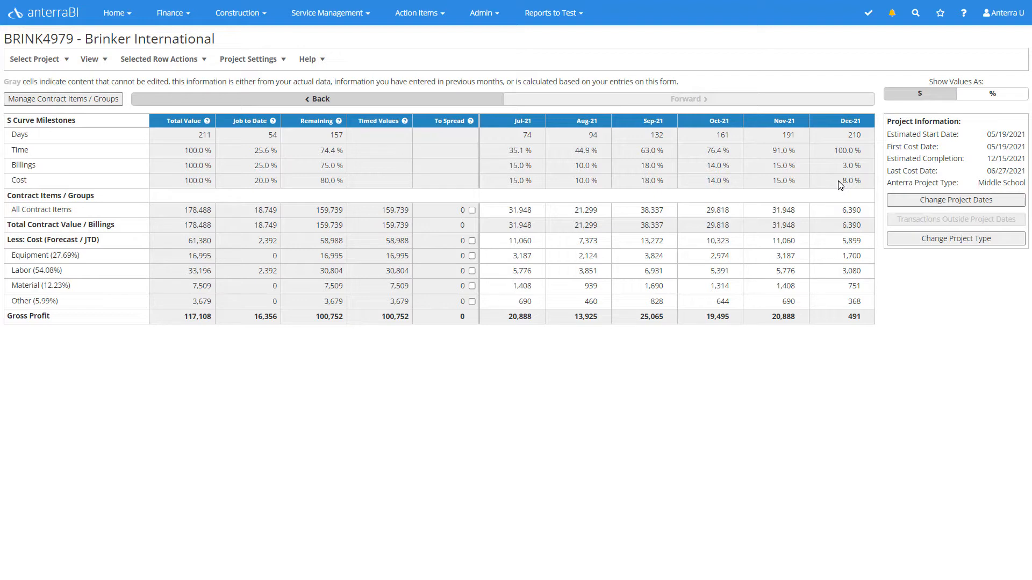
pyautogui.moveTo(810, 195)
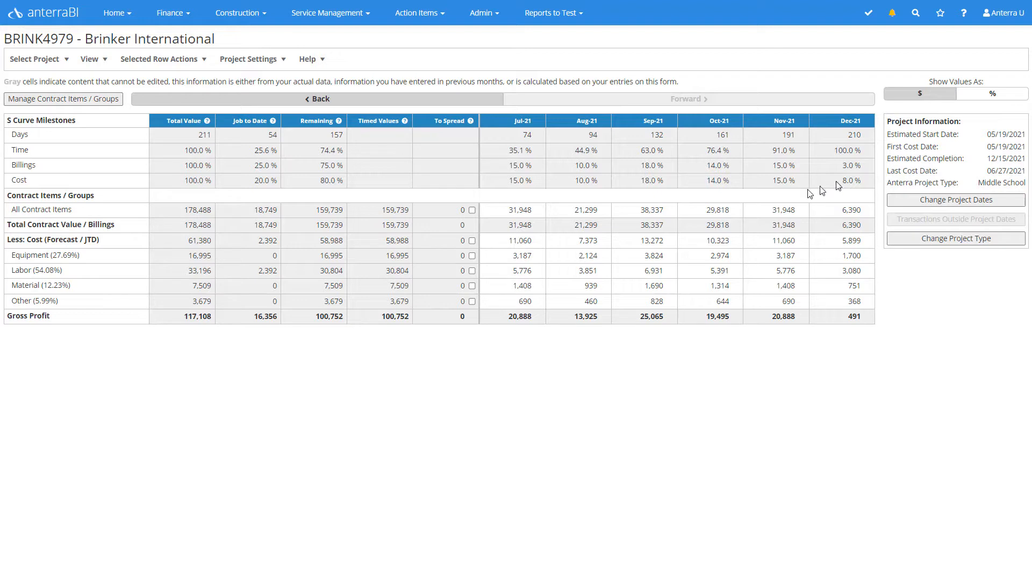
pyautogui.moveTo(28, 182)
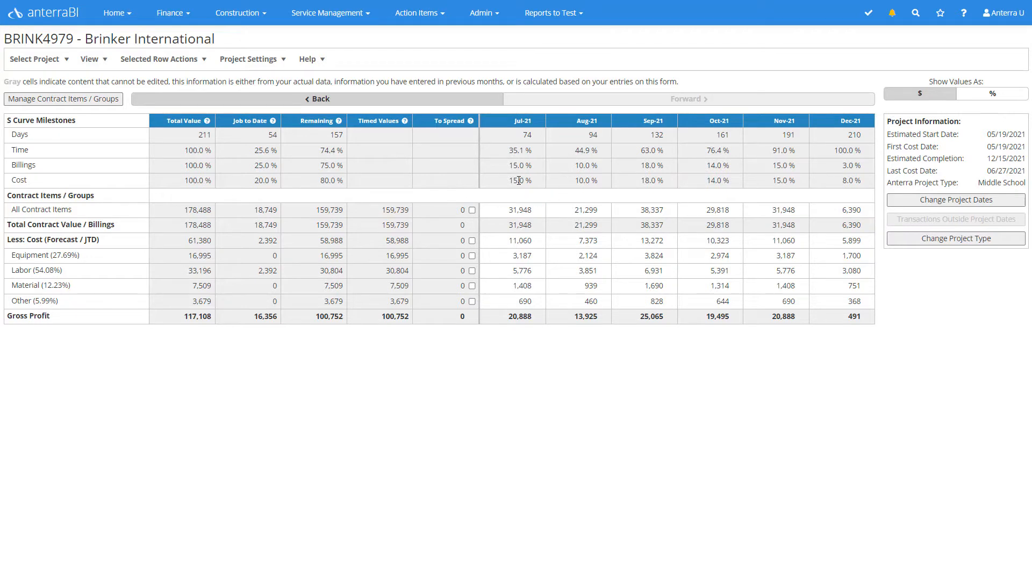
pyautogui.moveTo(666, 180)
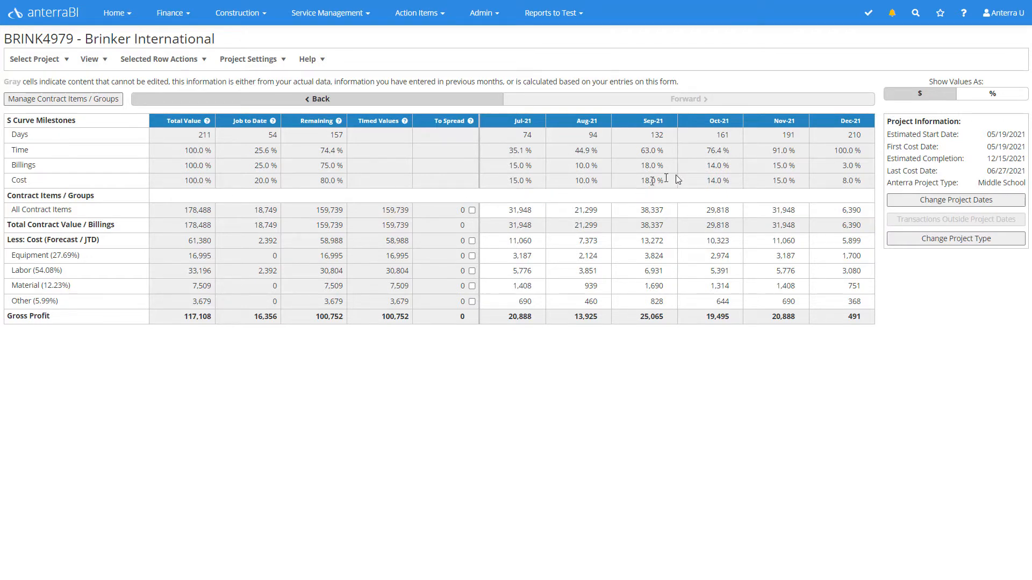
pyautogui.moveTo(525, 240)
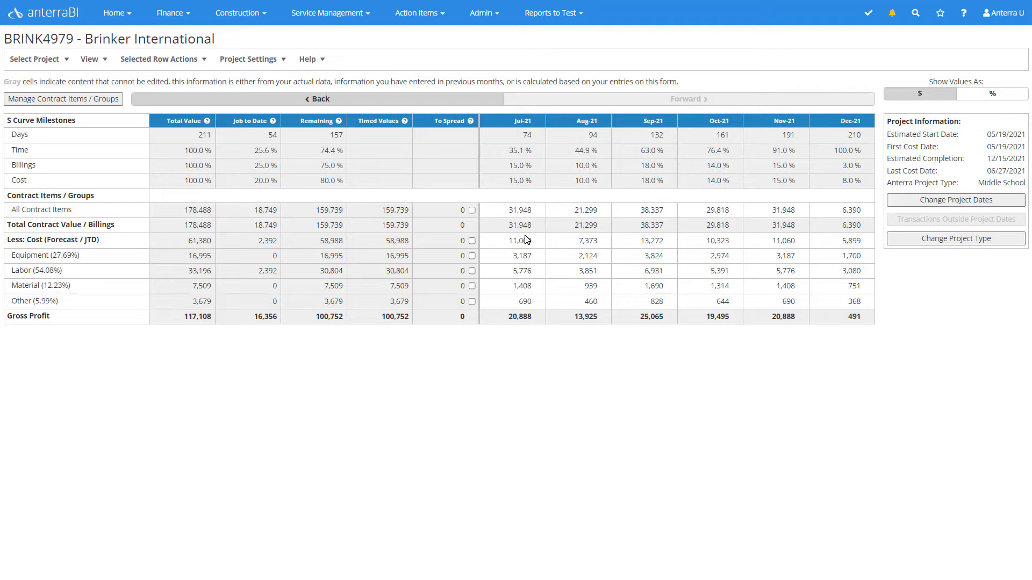
pyautogui.moveTo(94, 251)
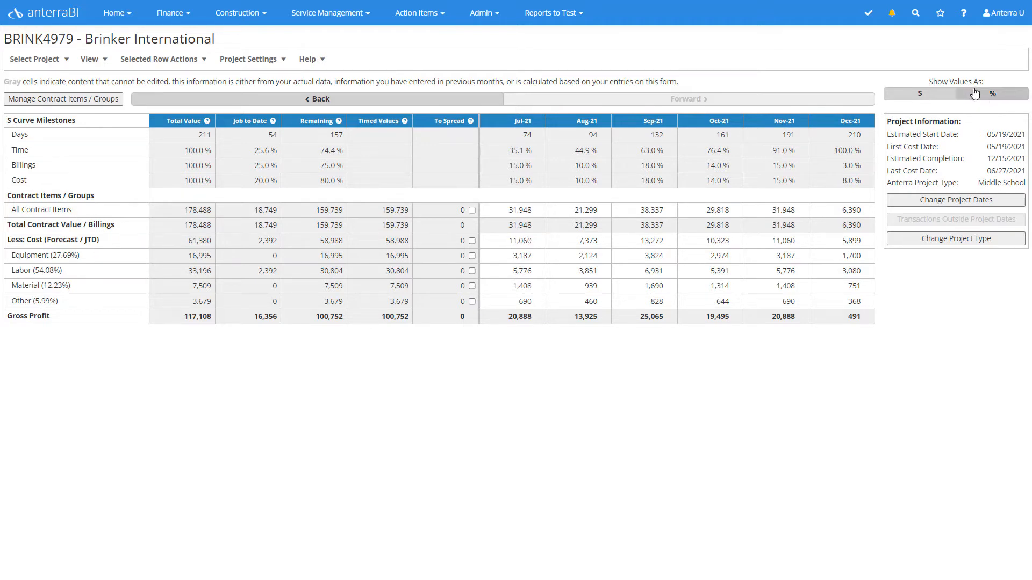
# Step: Switch the Brinker International forecast grid to show values as % instead of dollars
pyautogui.click(992, 92)
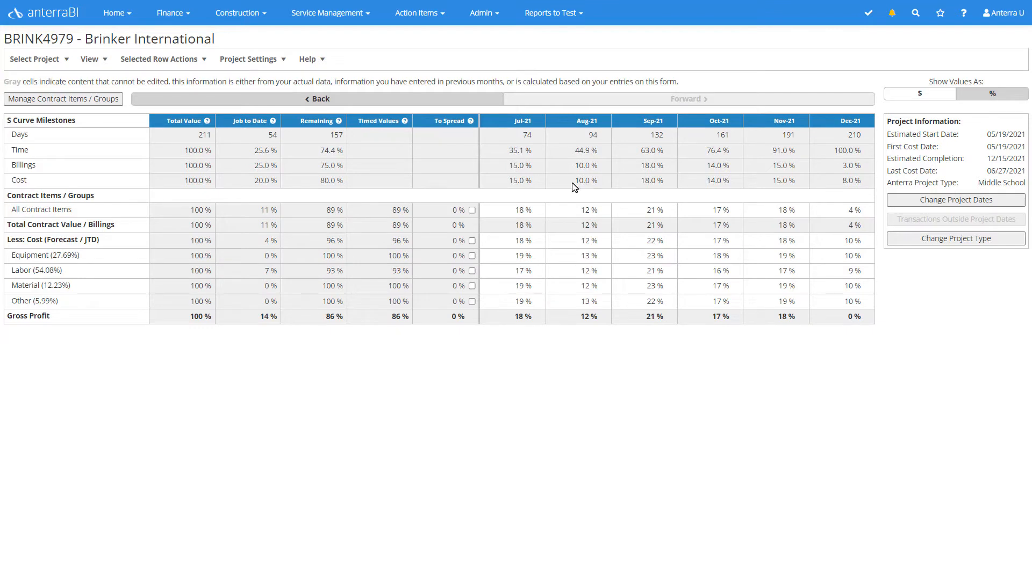
pyautogui.moveTo(583, 210)
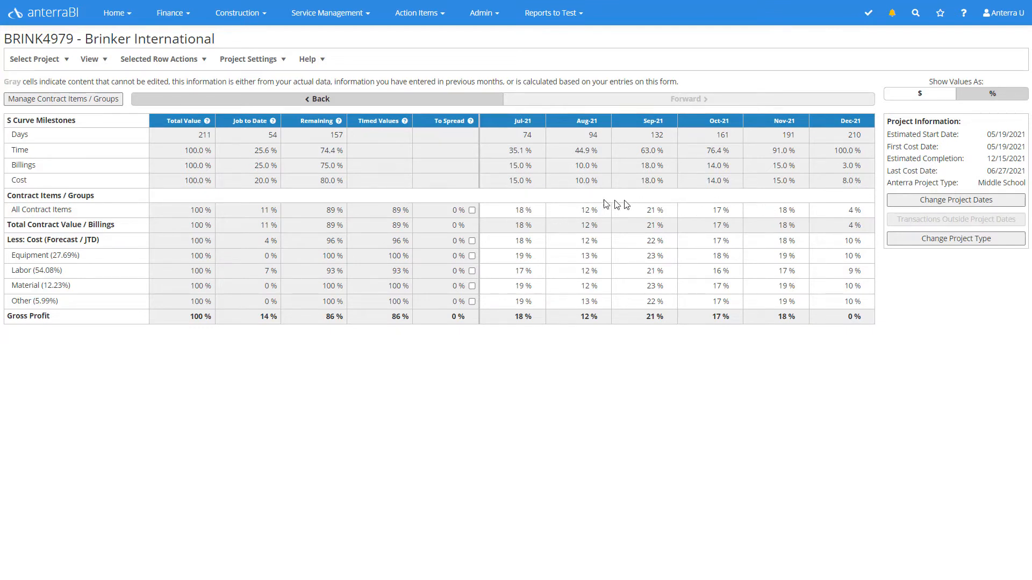
pyautogui.moveTo(28, 186)
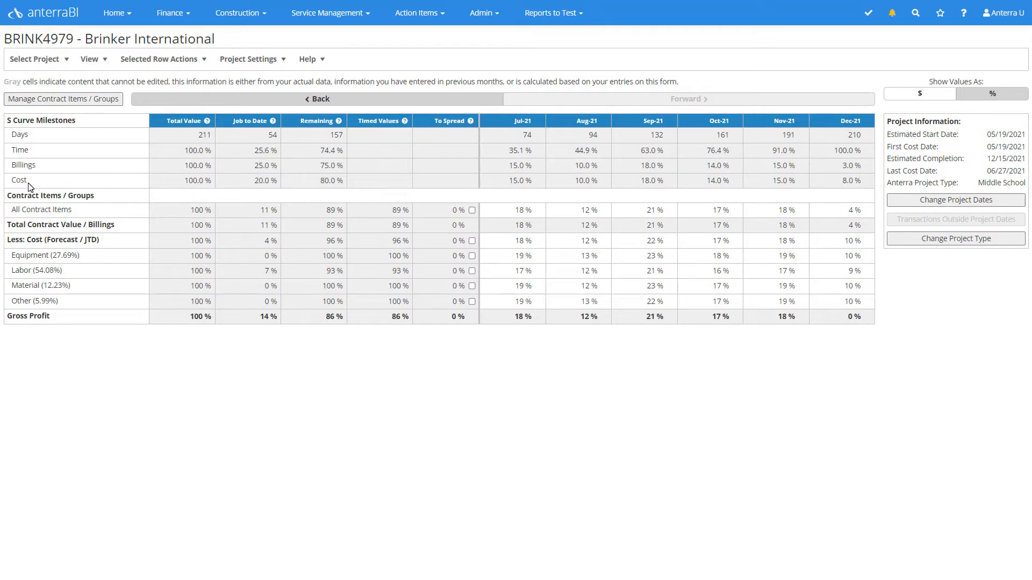
pyautogui.moveTo(555, 200)
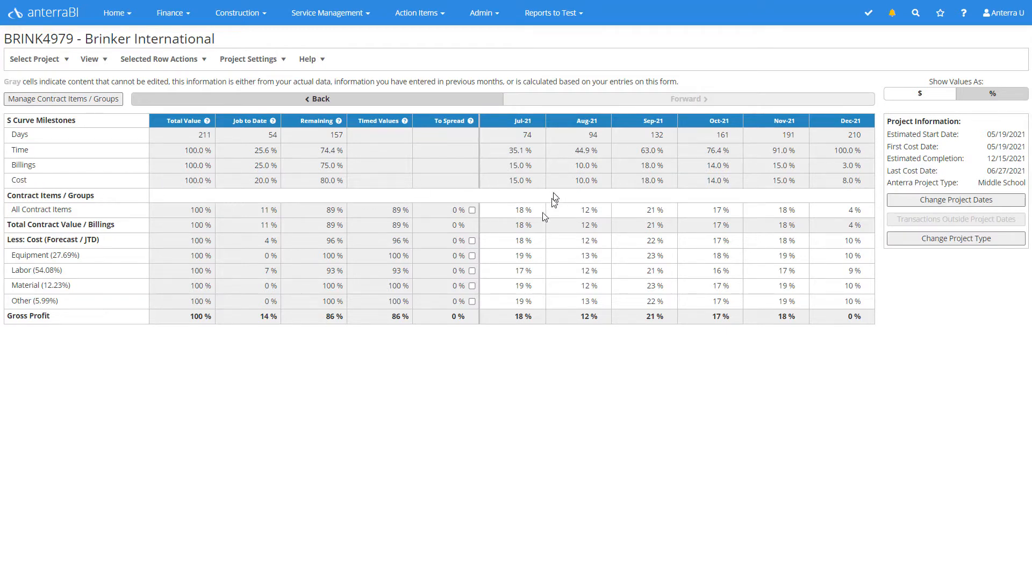
pyautogui.moveTo(537, 256)
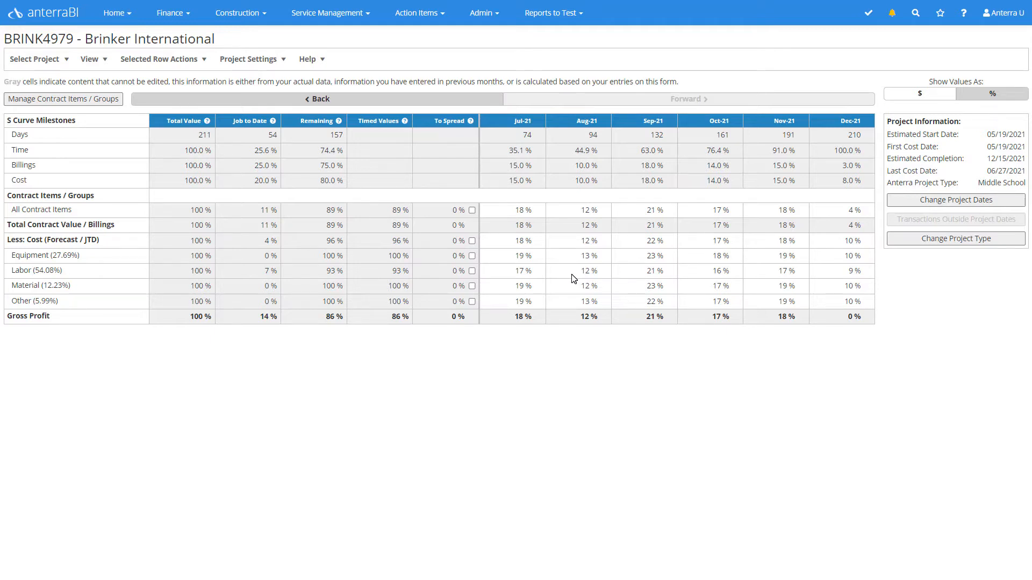
pyautogui.click(248, 58)
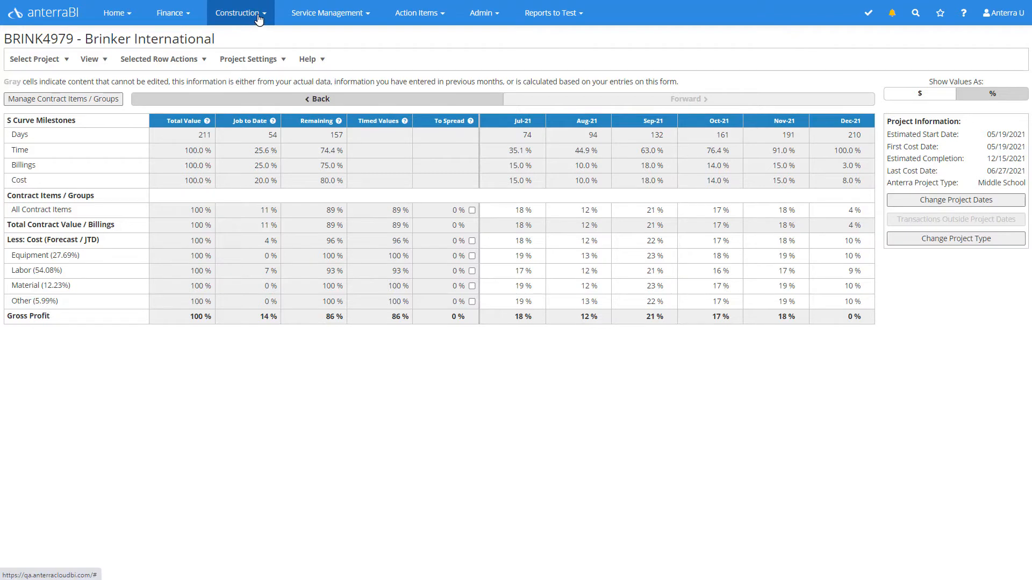
# Step: In the S Curve Builder, choose the Middle School project type to load its 365-day milestone table
pyautogui.click(237, 13)
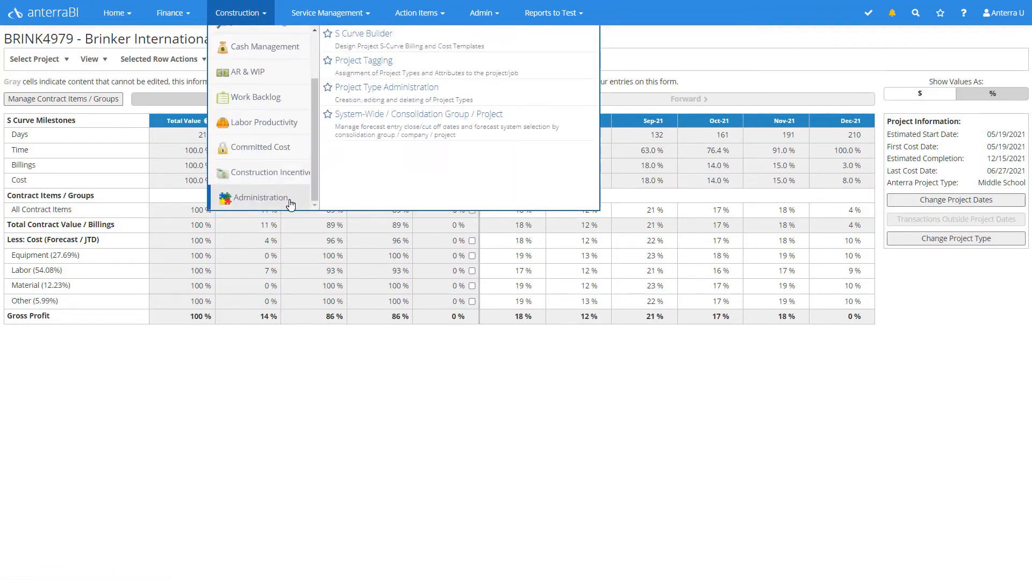
pyautogui.click(361, 33)
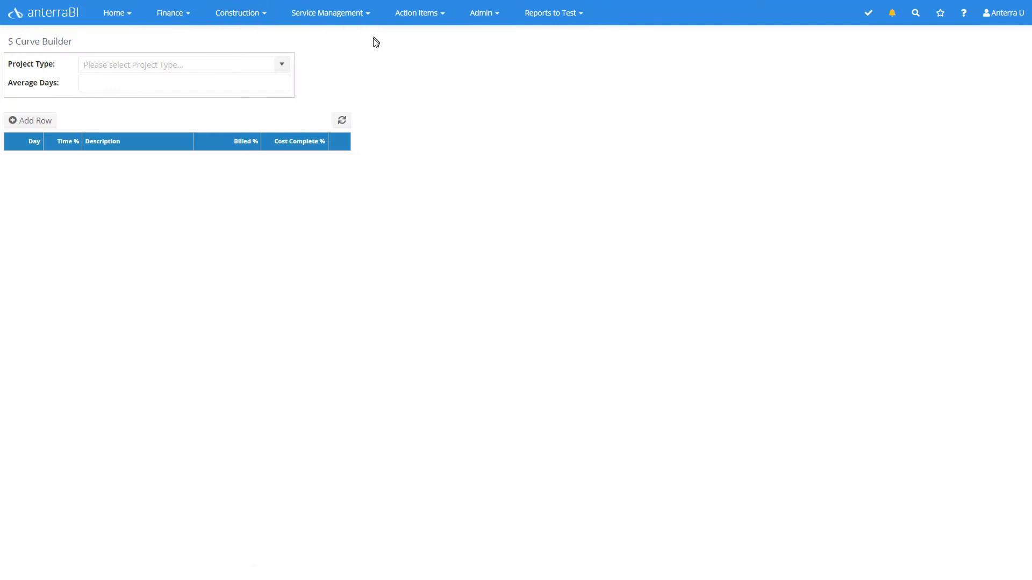
pyautogui.click(282, 63)
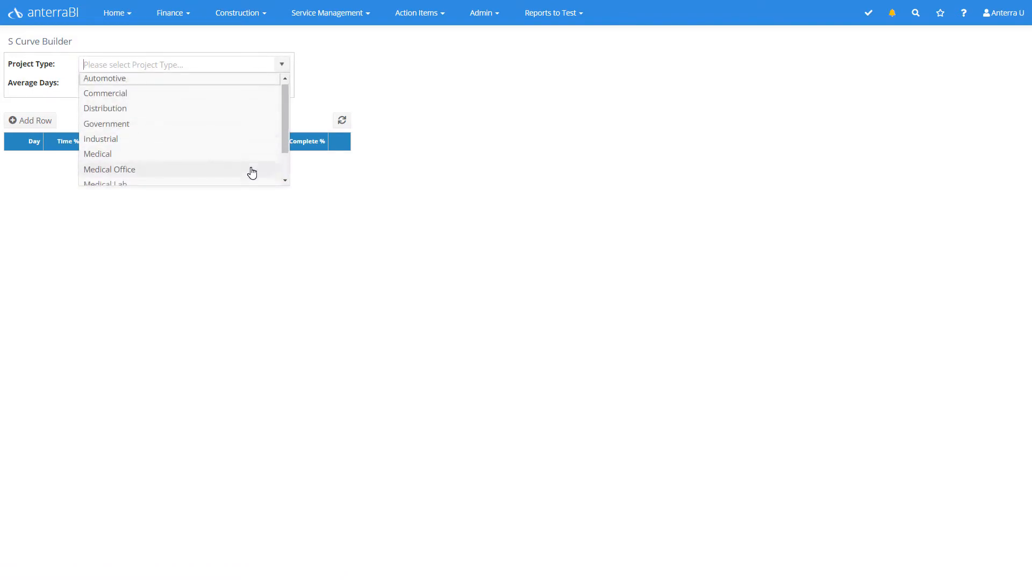
pyautogui.scroll(-3)
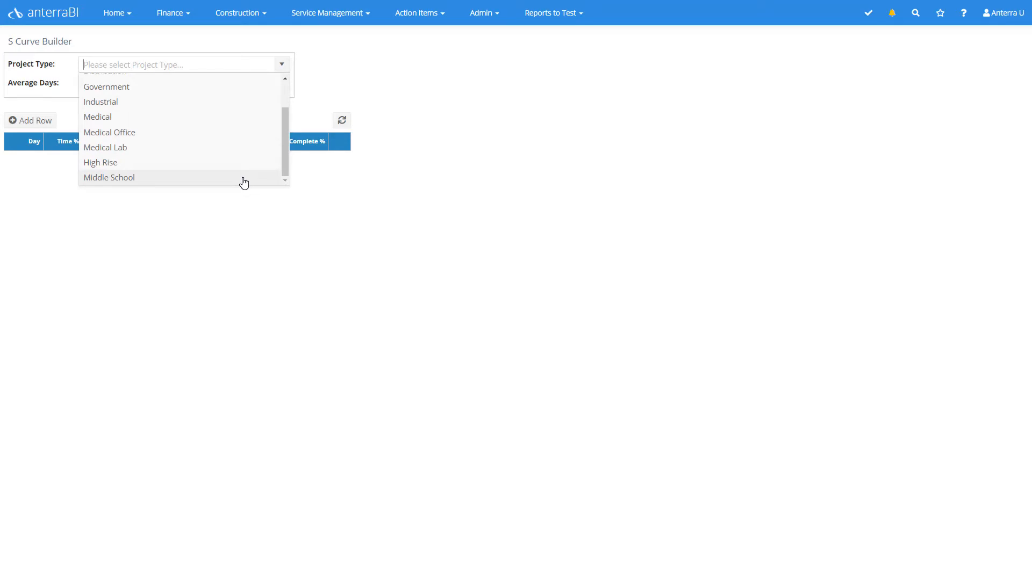
pyautogui.click(110, 178)
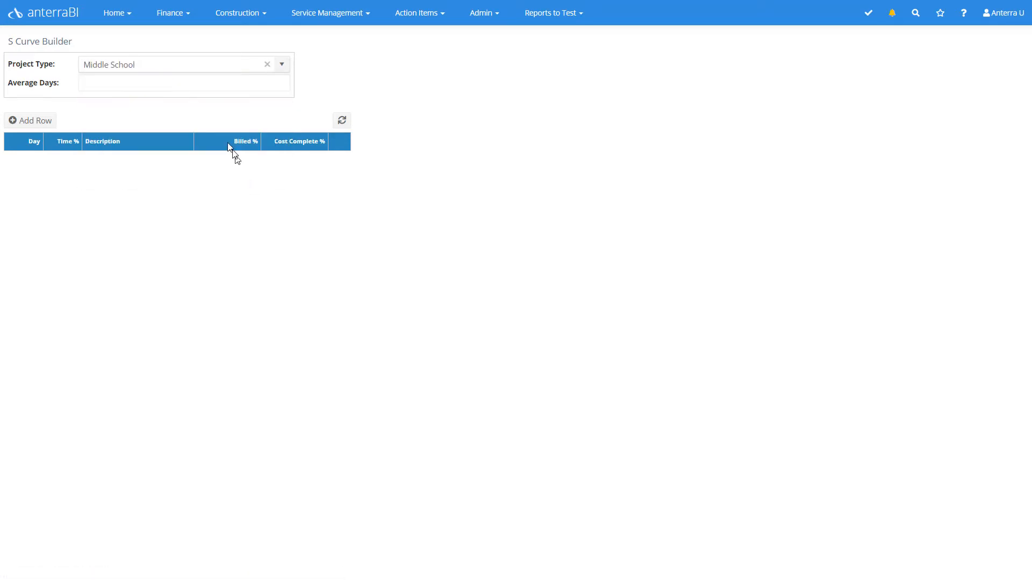
pyautogui.click(341, 119)
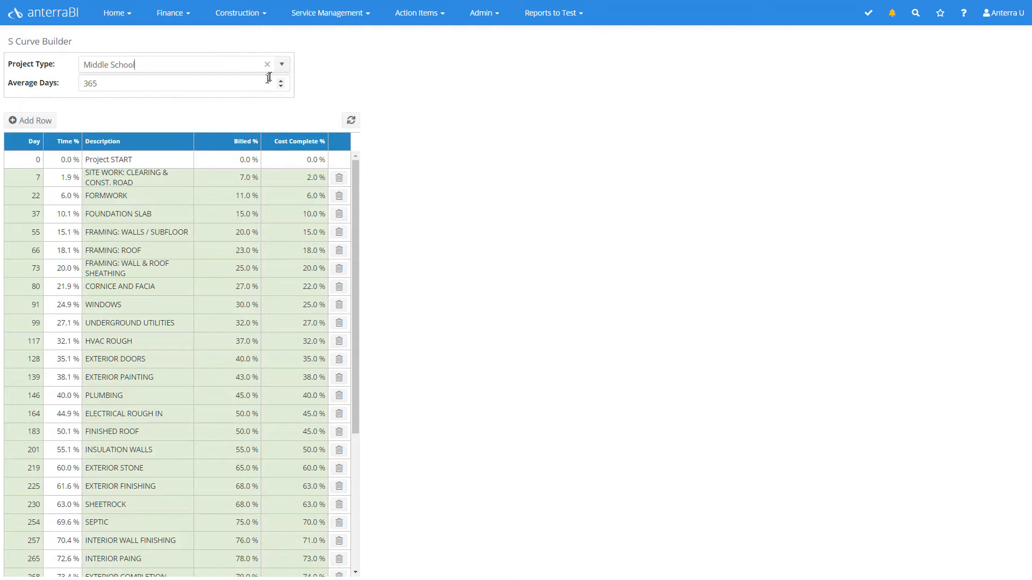
pyautogui.click(280, 63)
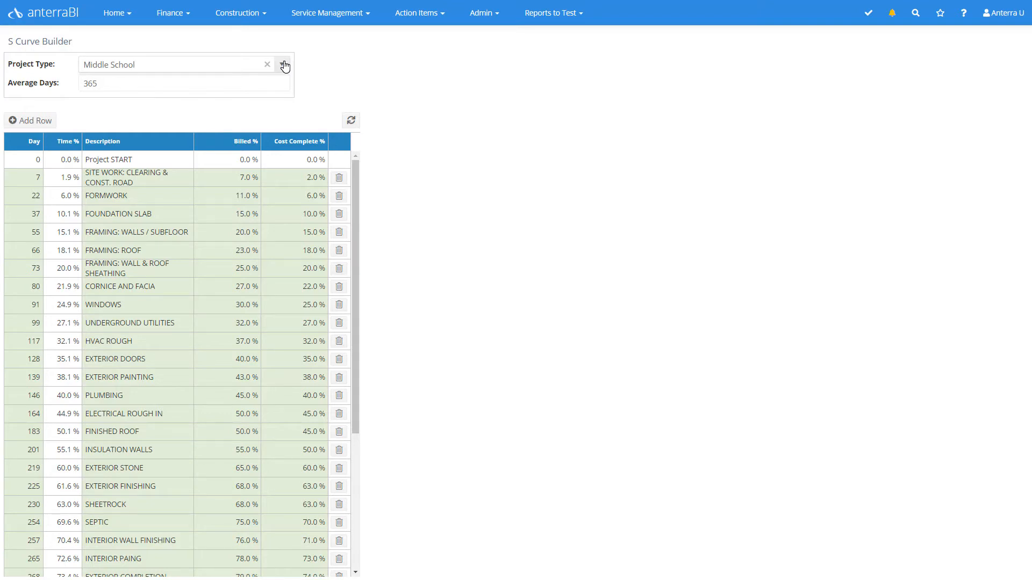
pyautogui.click(240, 13)
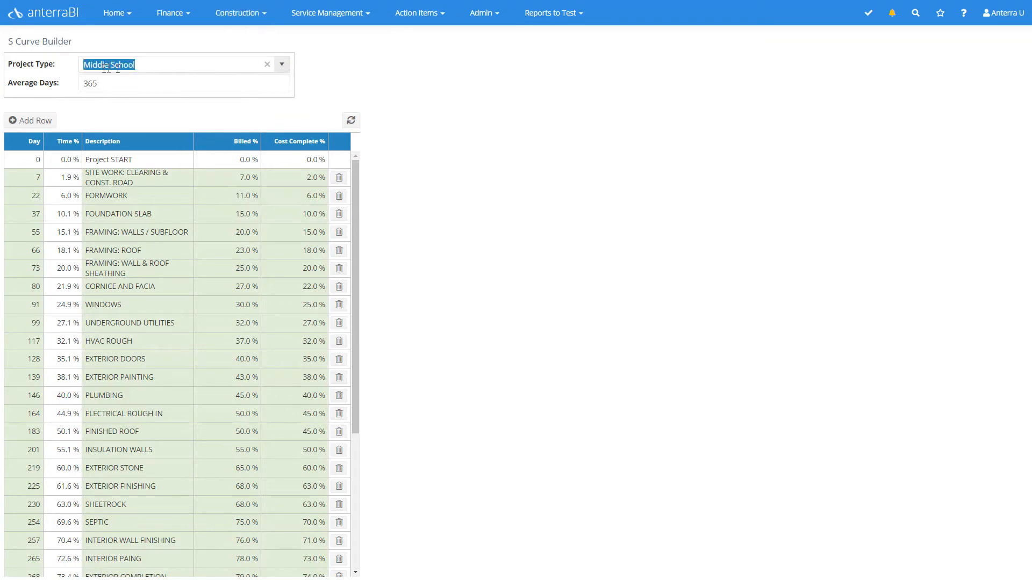
pyautogui.moveTo(225, 129)
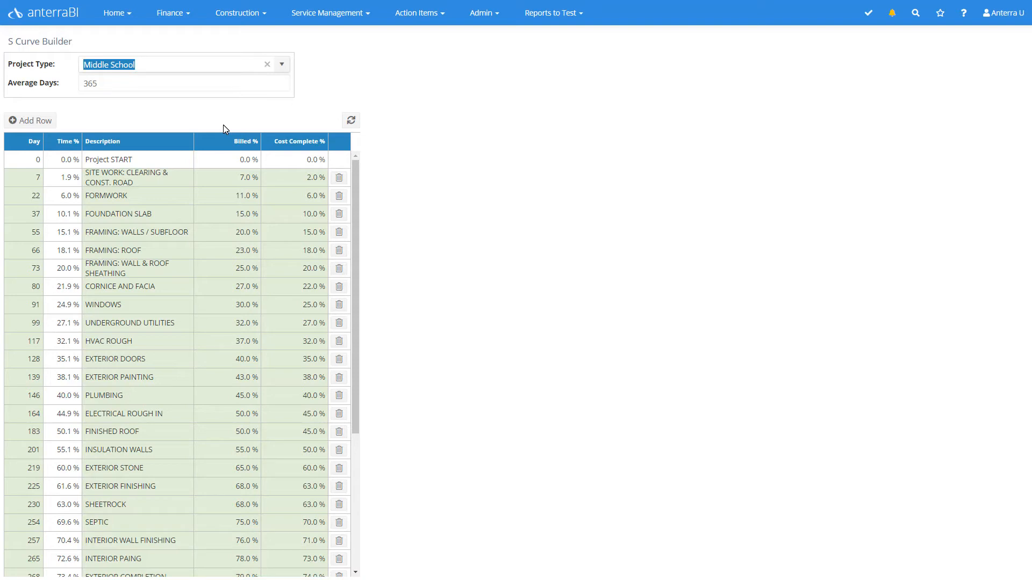
pyautogui.click(184, 83)
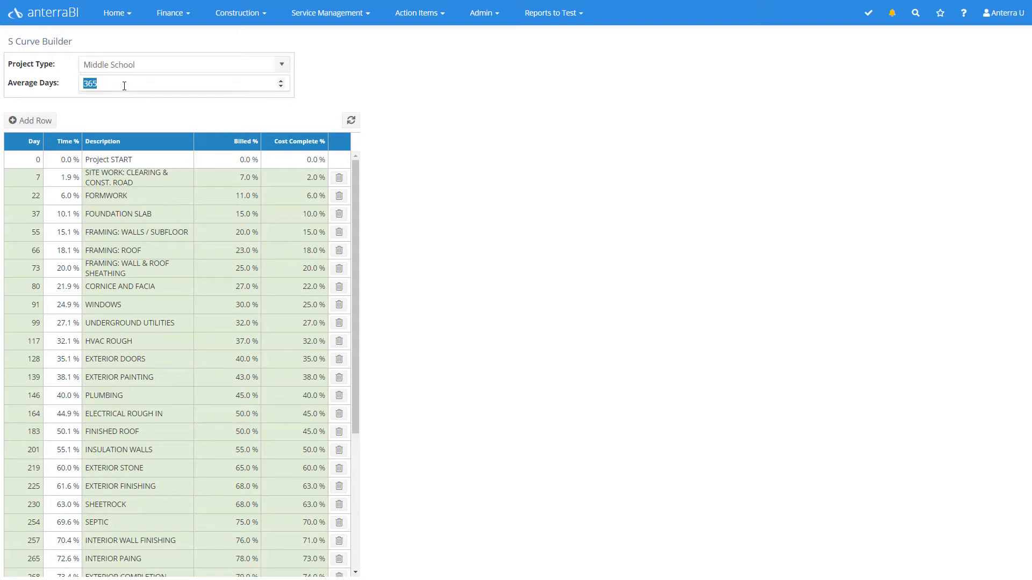
pyautogui.moveTo(120, 109)
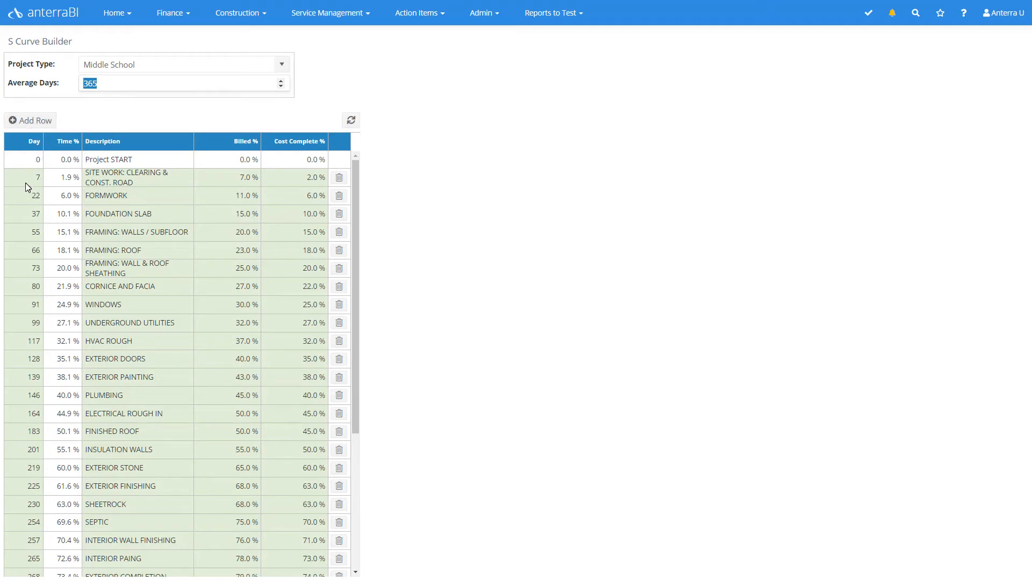
pyautogui.click(95, 177)
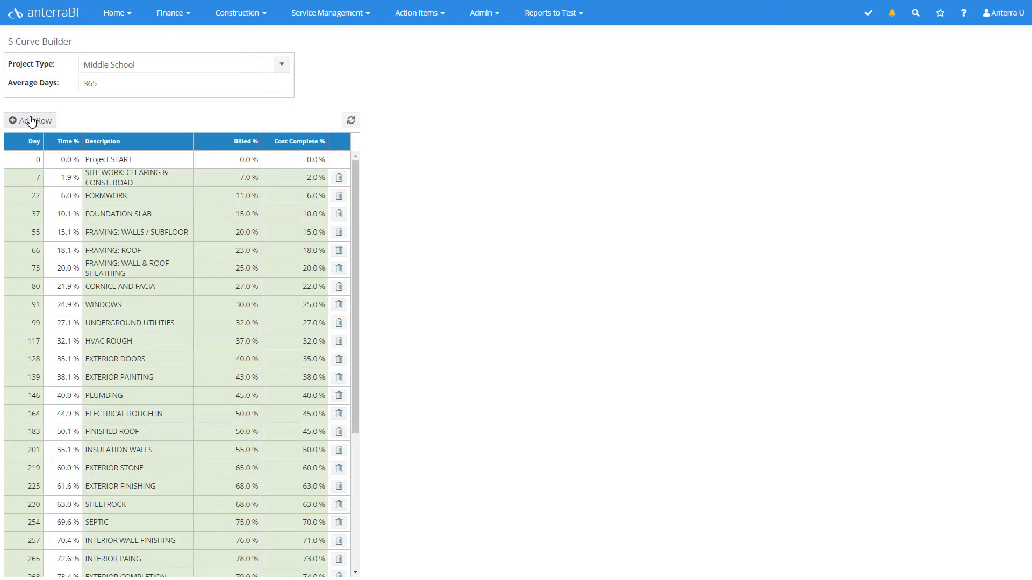
pyautogui.moveTo(114, 182)
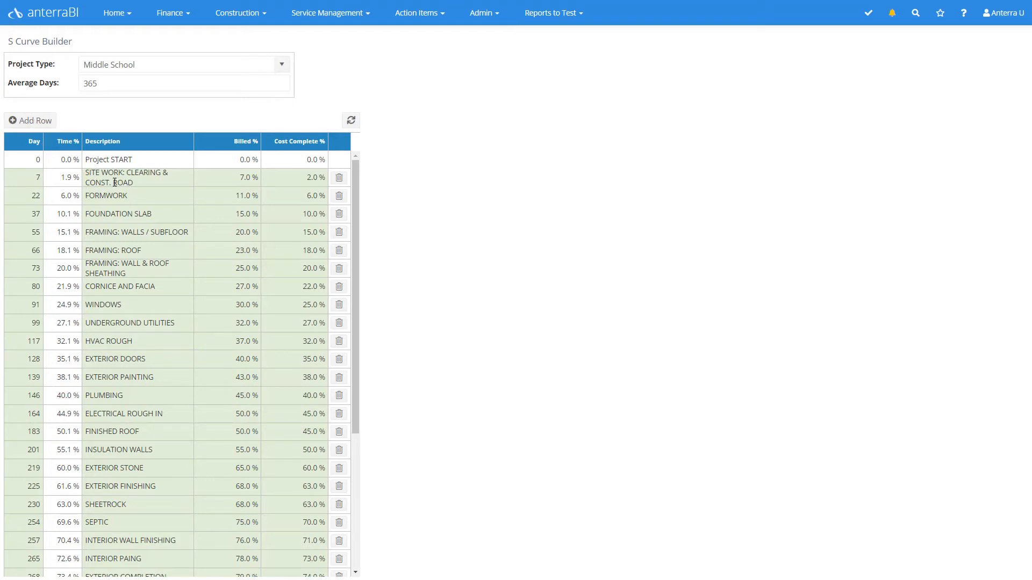
pyautogui.click(227, 177)
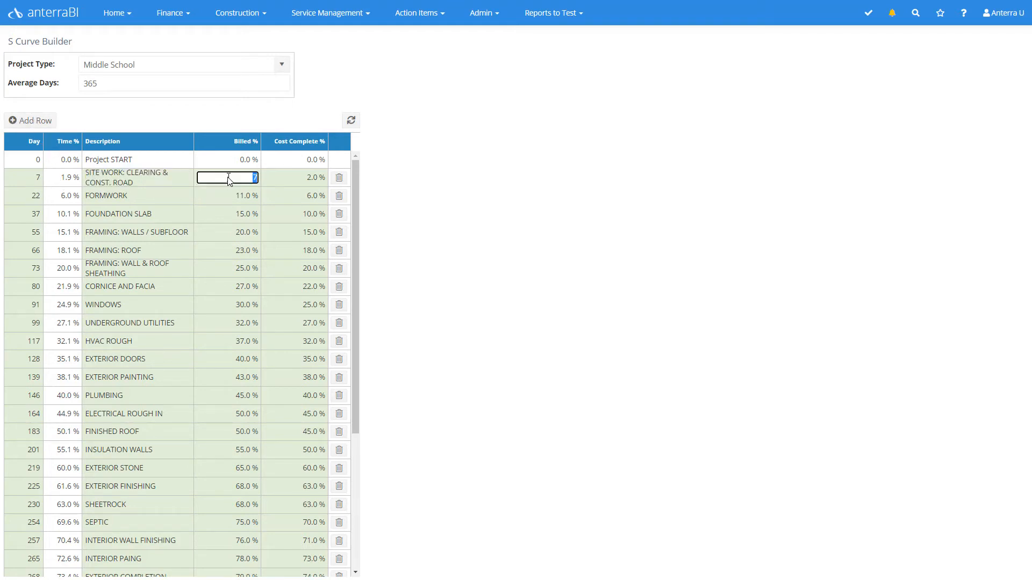
pyautogui.moveTo(267, 180)
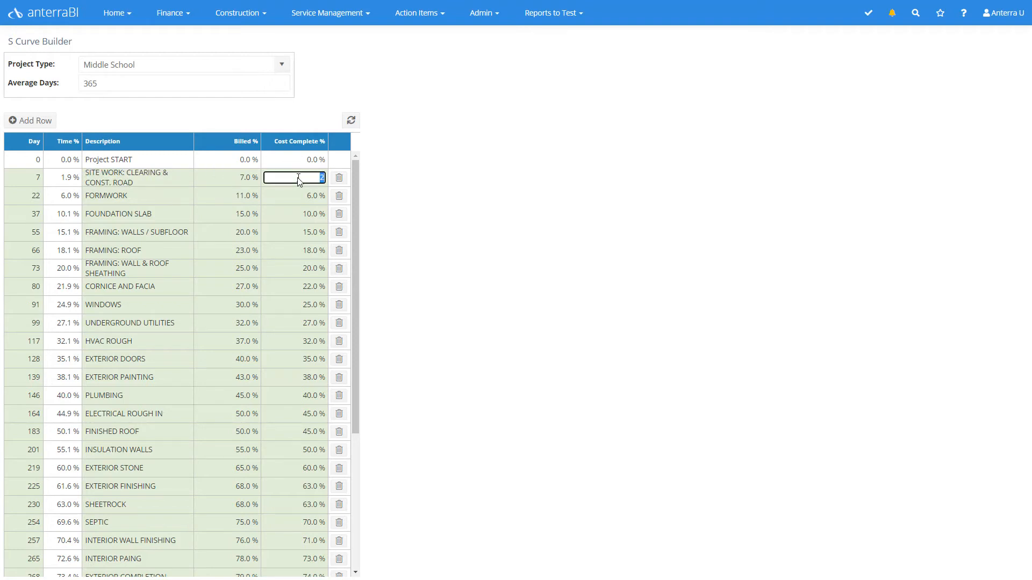
pyautogui.moveTo(46, 205)
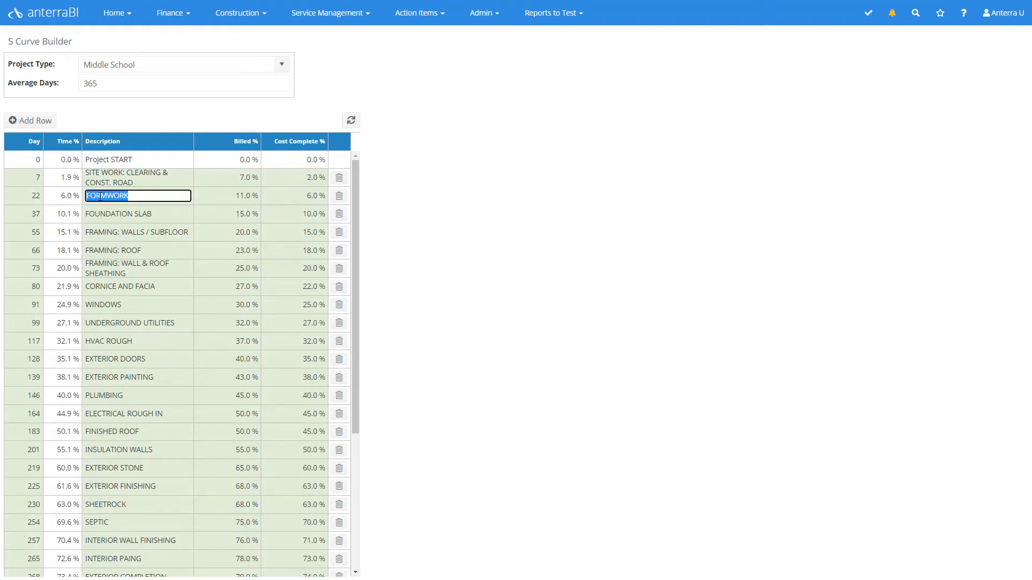
pyautogui.click(227, 196)
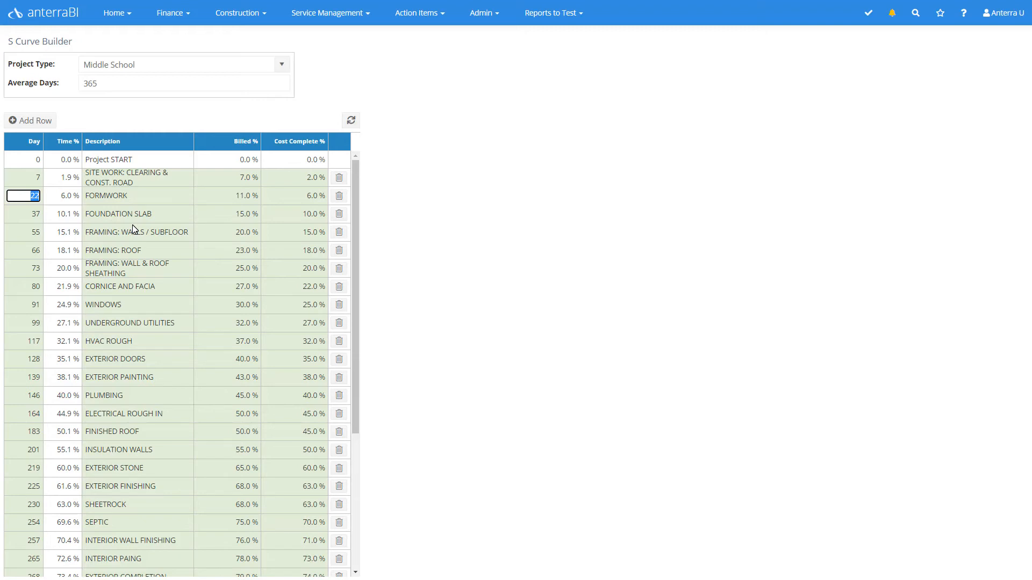
pyautogui.moveTo(84, 318)
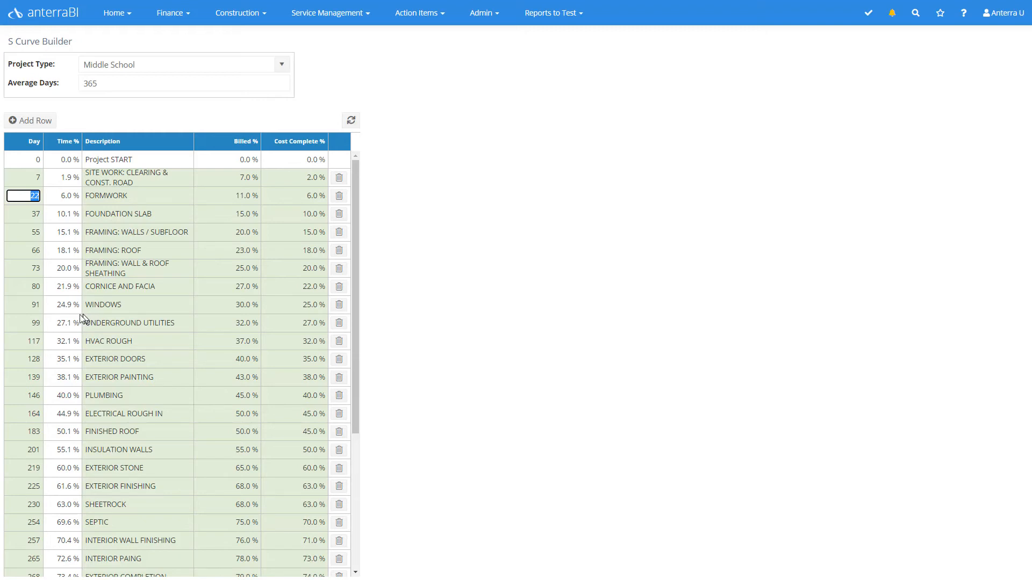
pyautogui.click(184, 83)
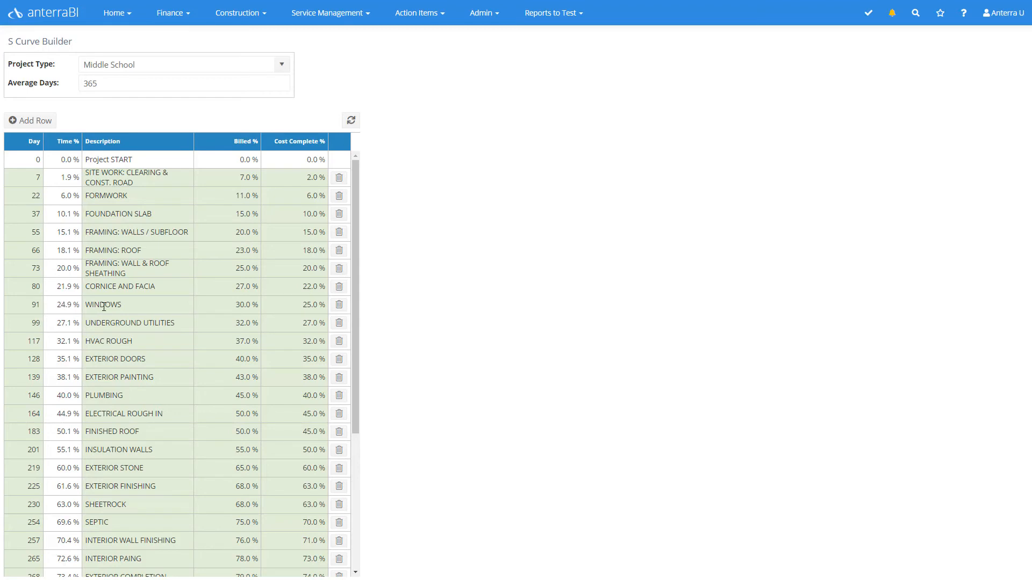
pyautogui.moveTo(95, 324)
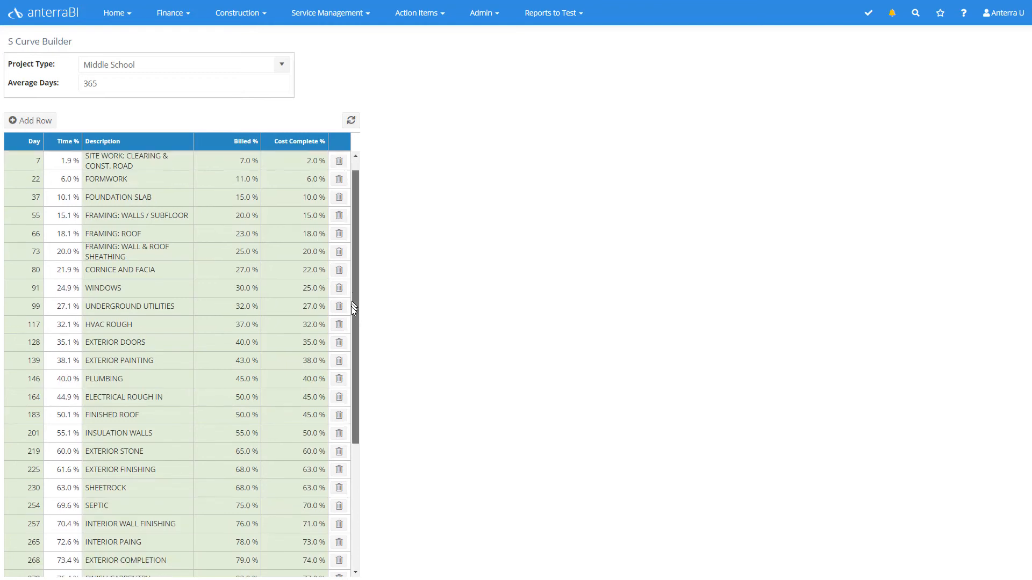
pyautogui.scroll(-3)
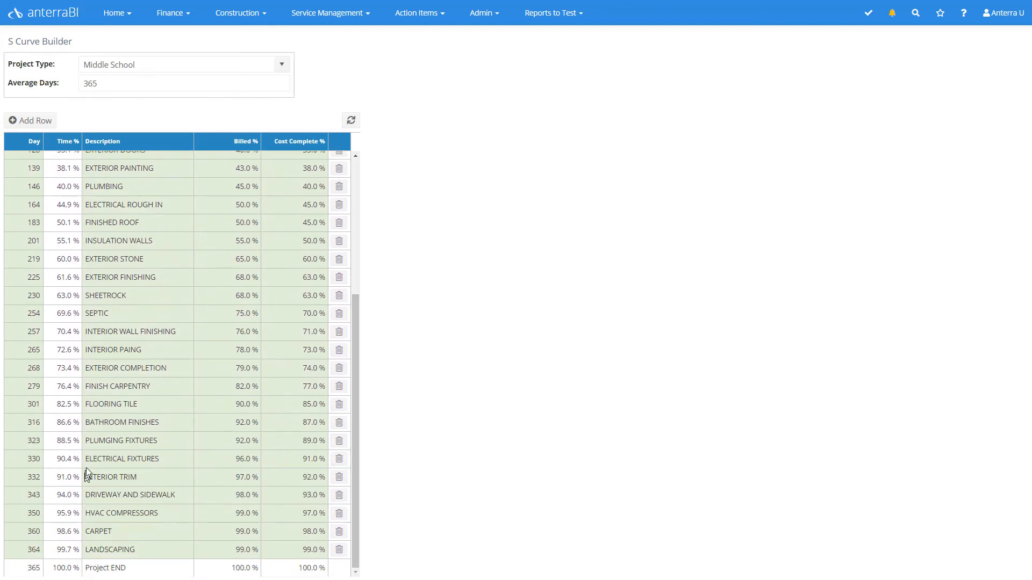
pyautogui.moveTo(82, 512)
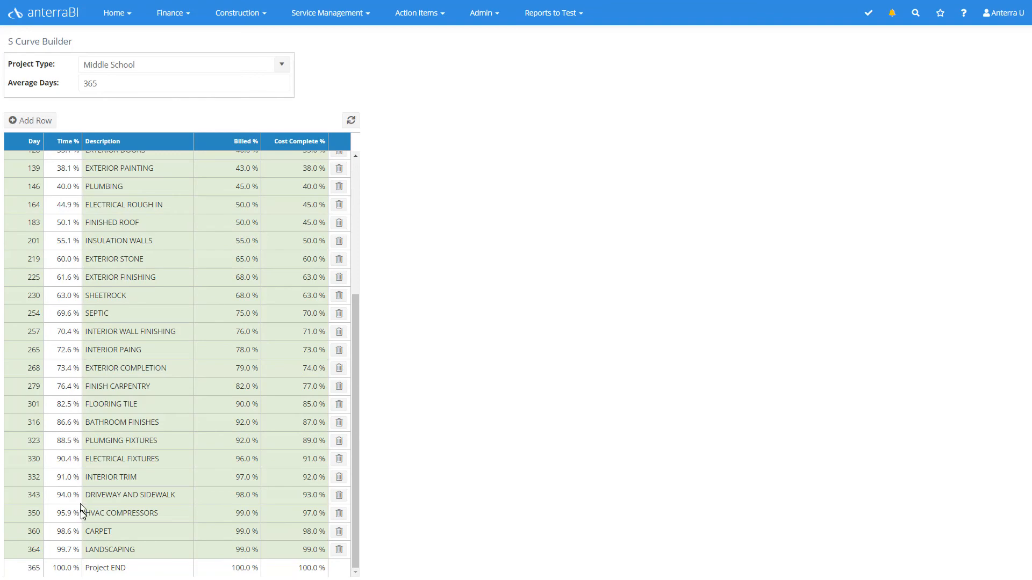
pyautogui.scroll(3)
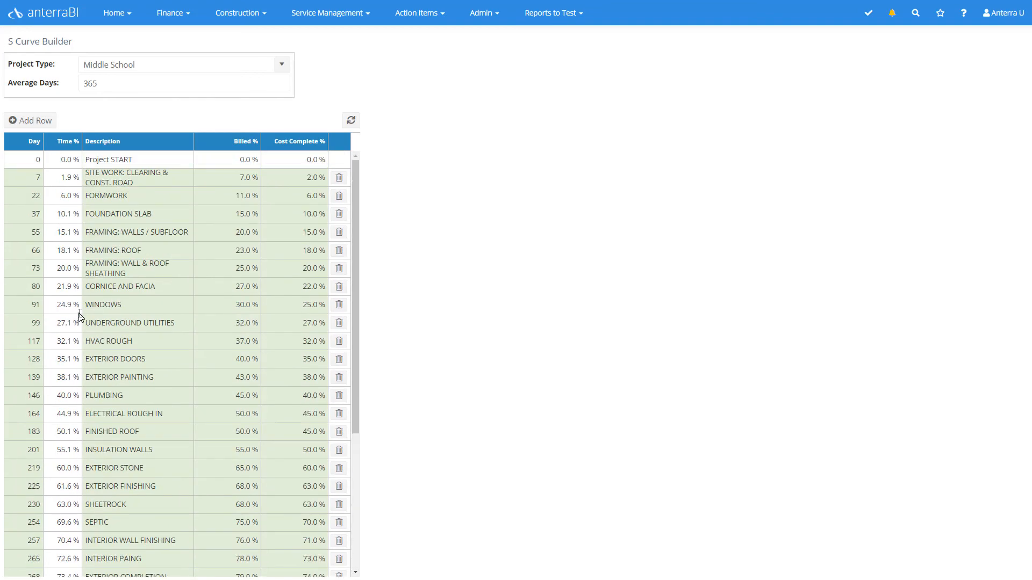